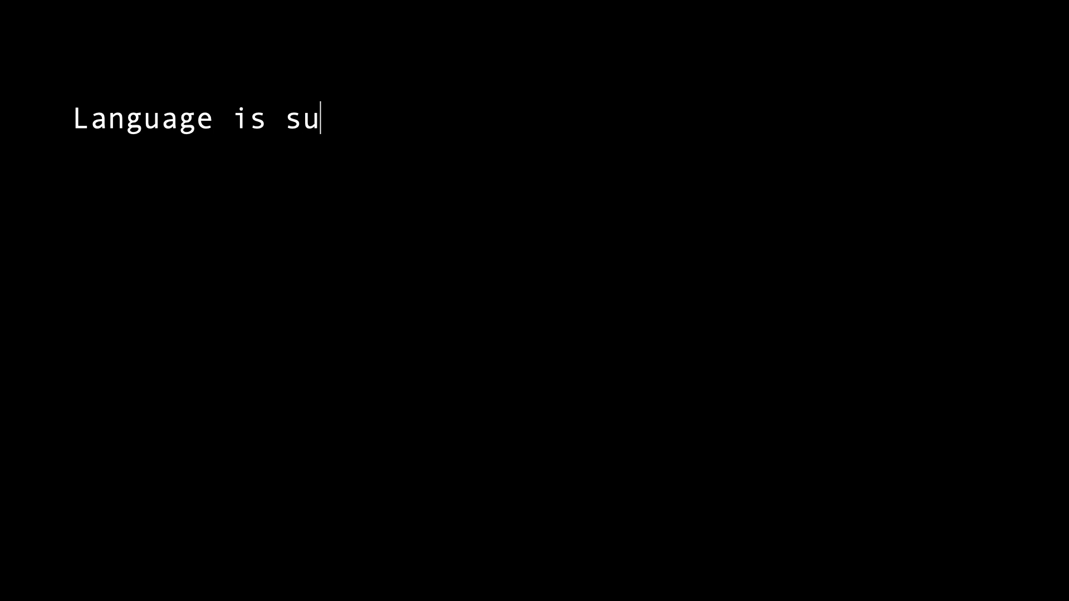
pyautogui.write('ch a powerful medium of commu')
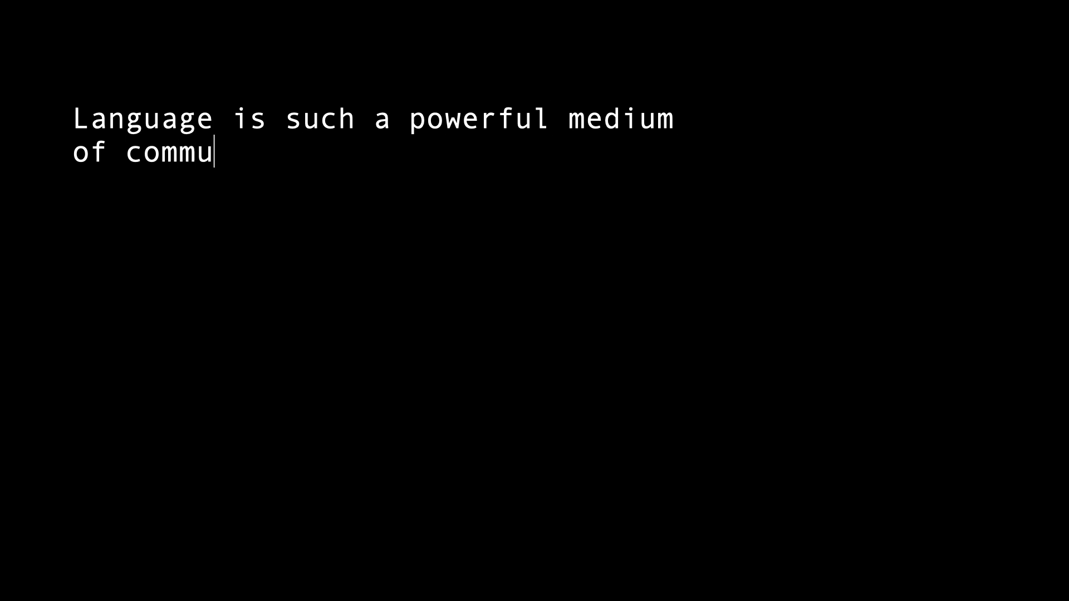
pyautogui.write('nication. We have the abil')
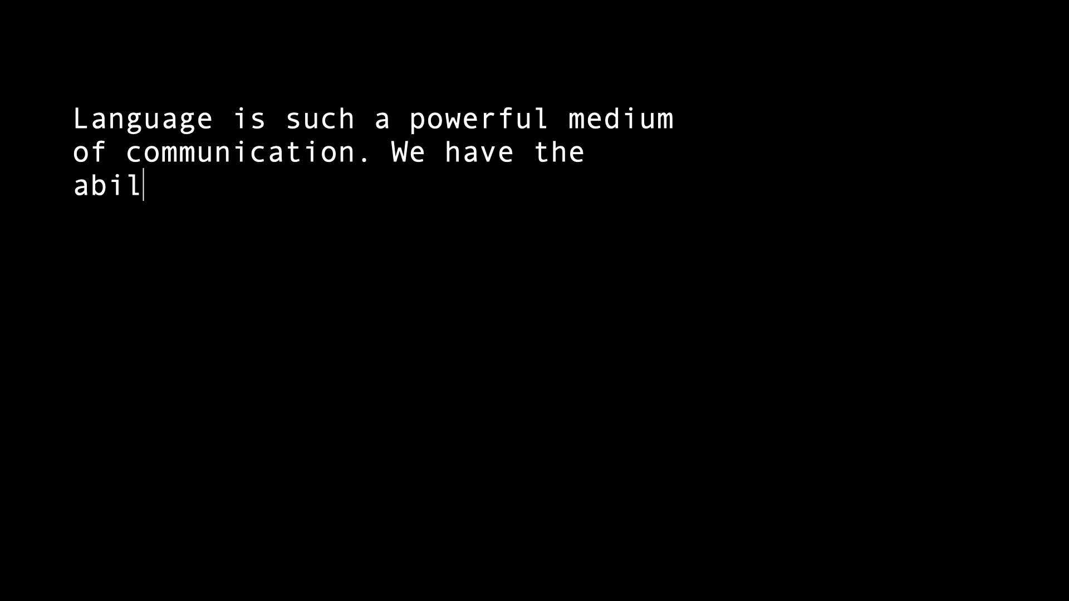
pyautogui.write('ity to build projects from scr')
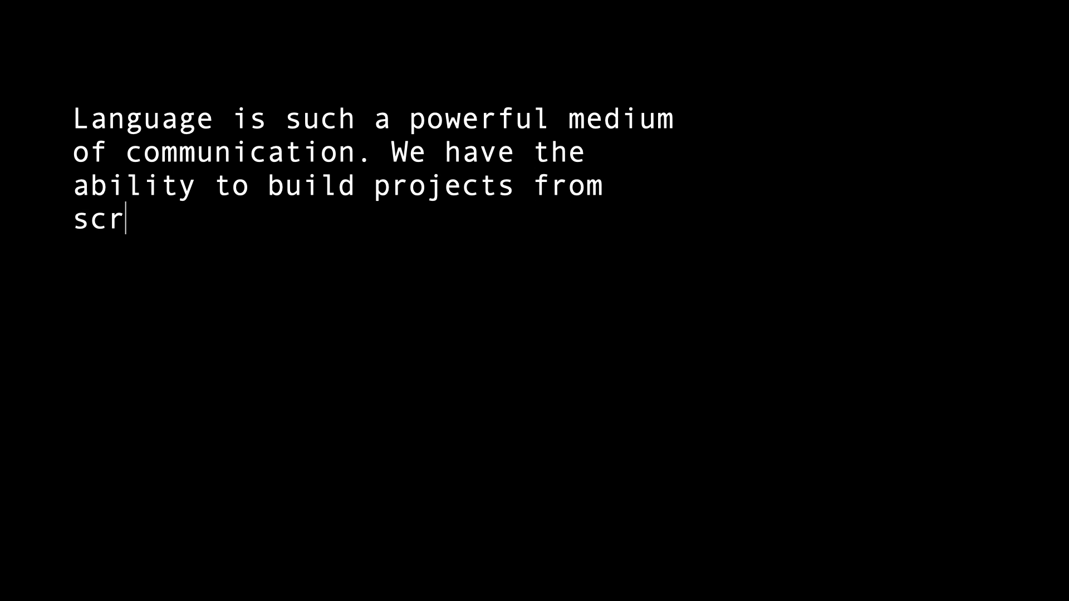
pyautogui.write('atch using the nuances of languag')
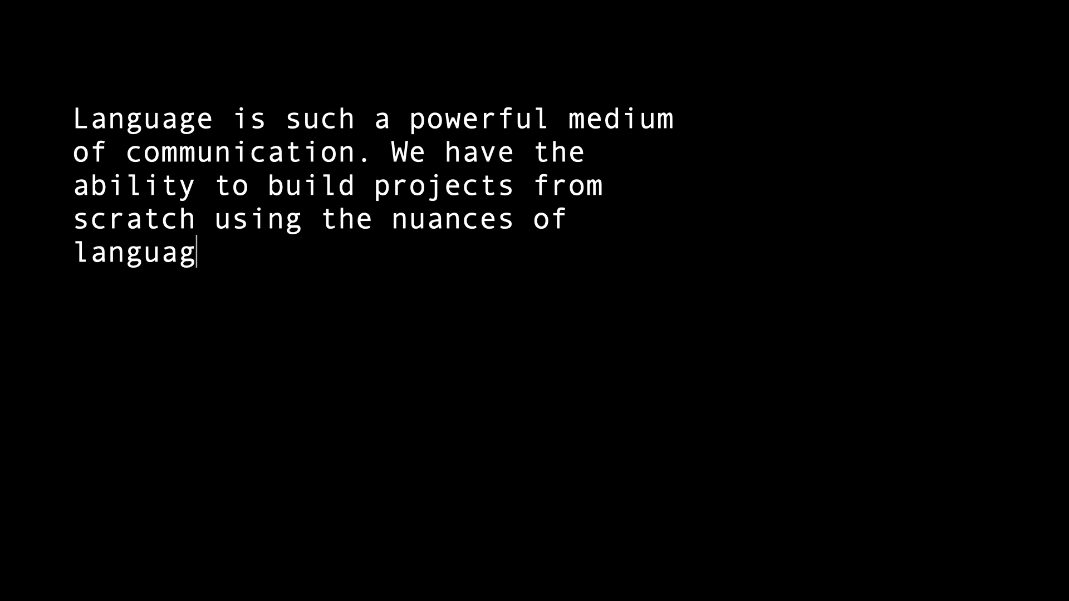
pyautogui.write("e. It's what drew me to Natura")
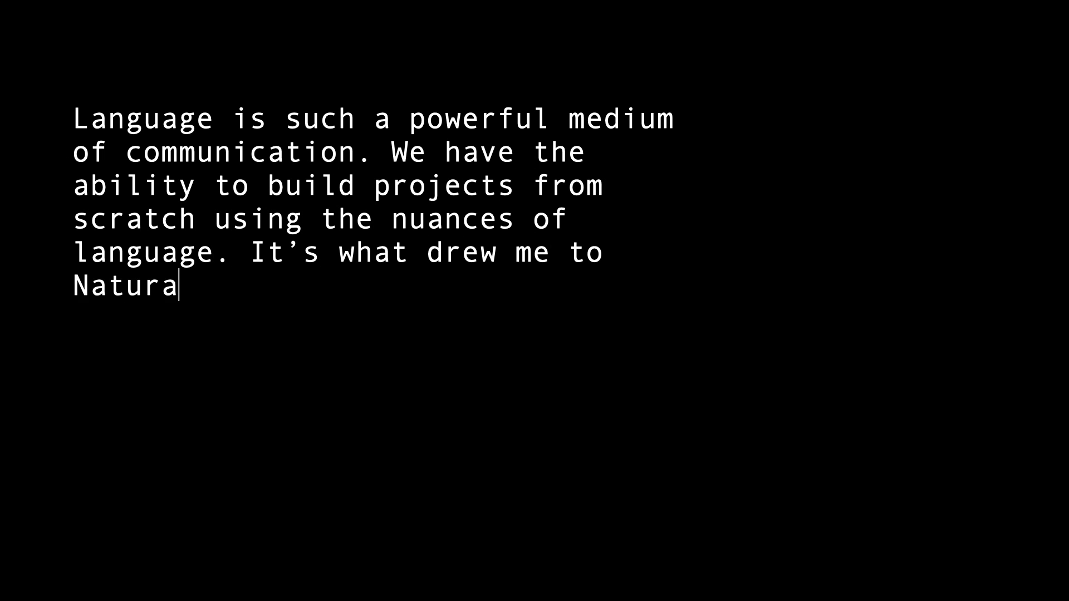
pyautogui.write('l Language Processing (NLP) in')
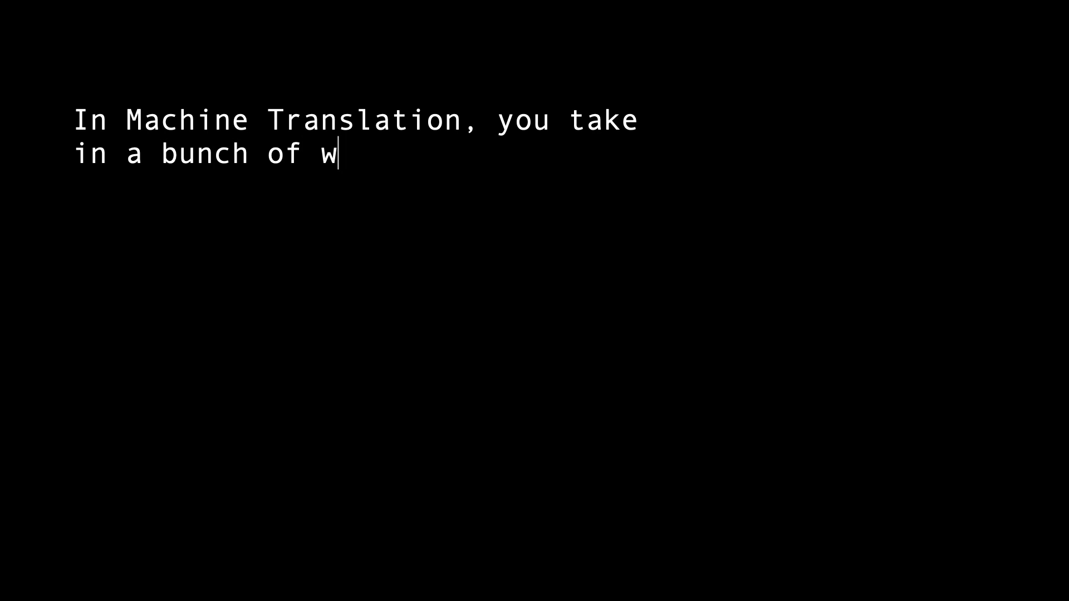
pyautogui.write('ords from a language and convert these words into another language. Now, there can be m')
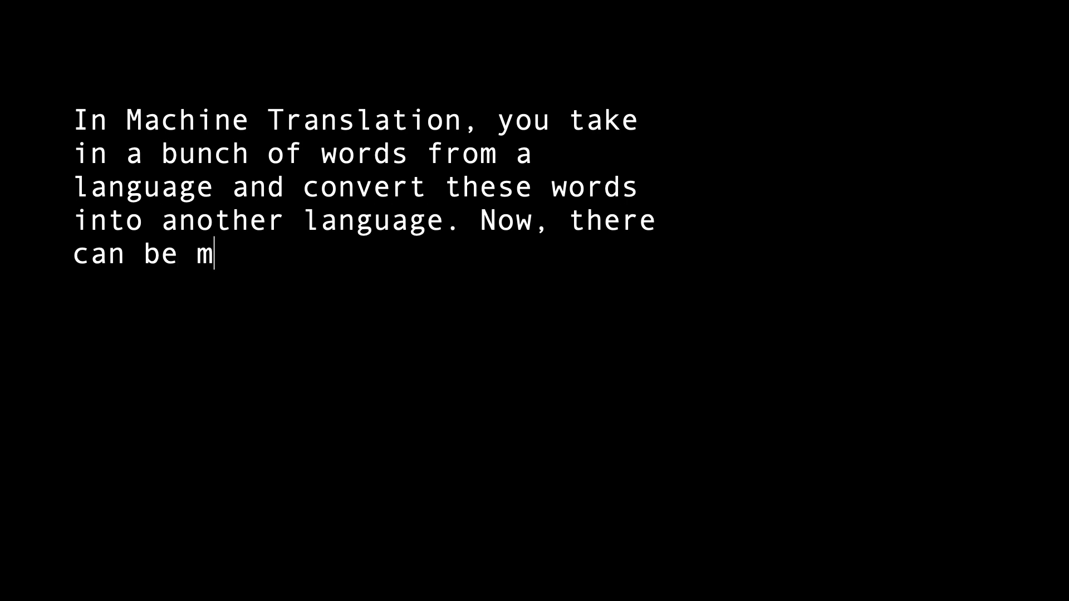
pyautogui.write('any potential translations that a system might give you and you will want to compute')
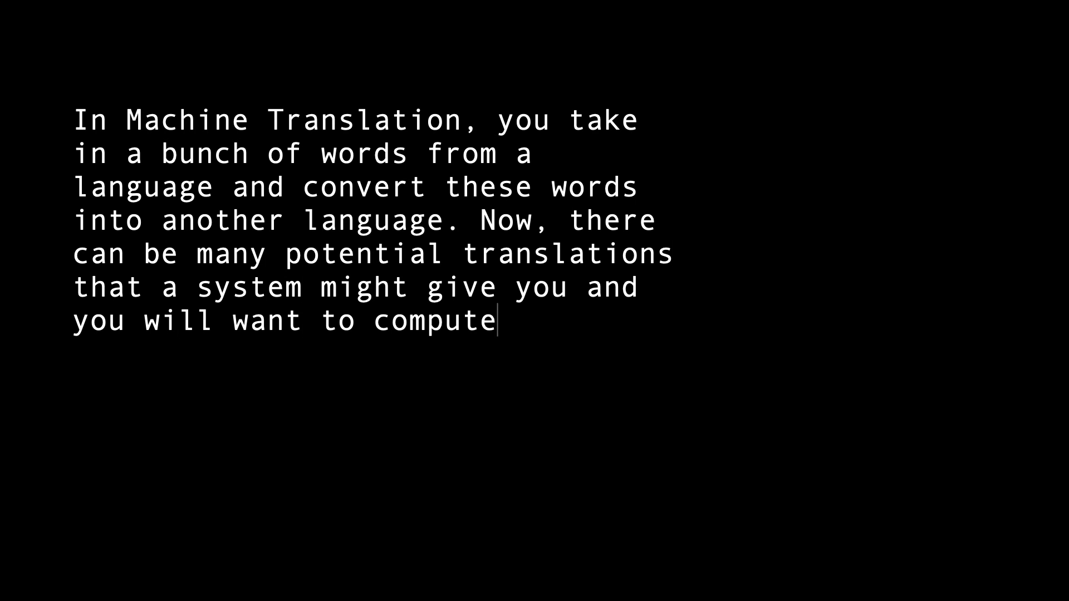
pyautogui.write('the probability of each of these')
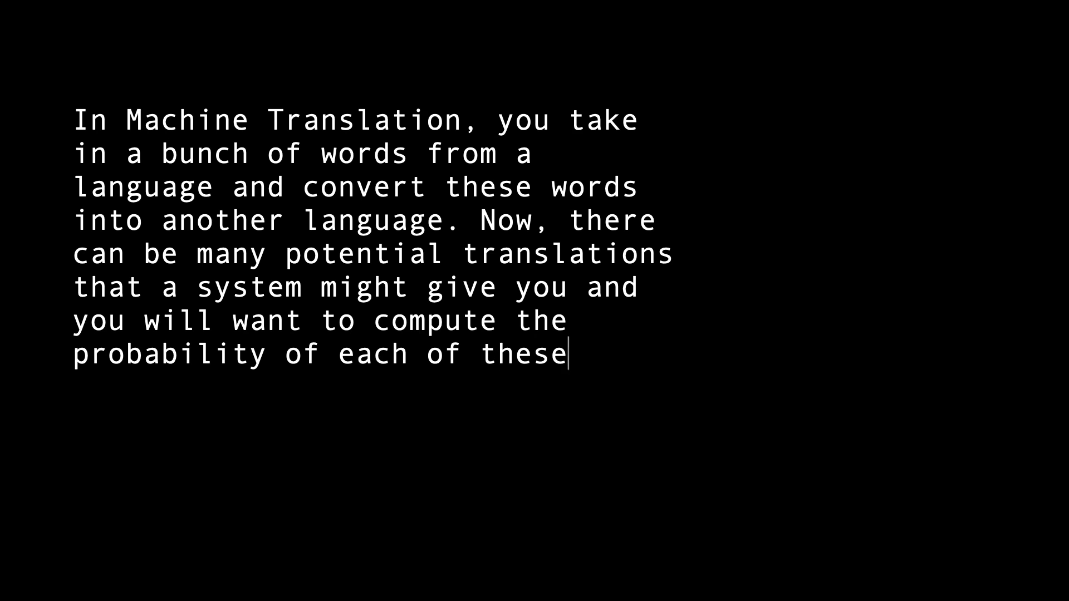
pyautogui.write('translations to understand which')
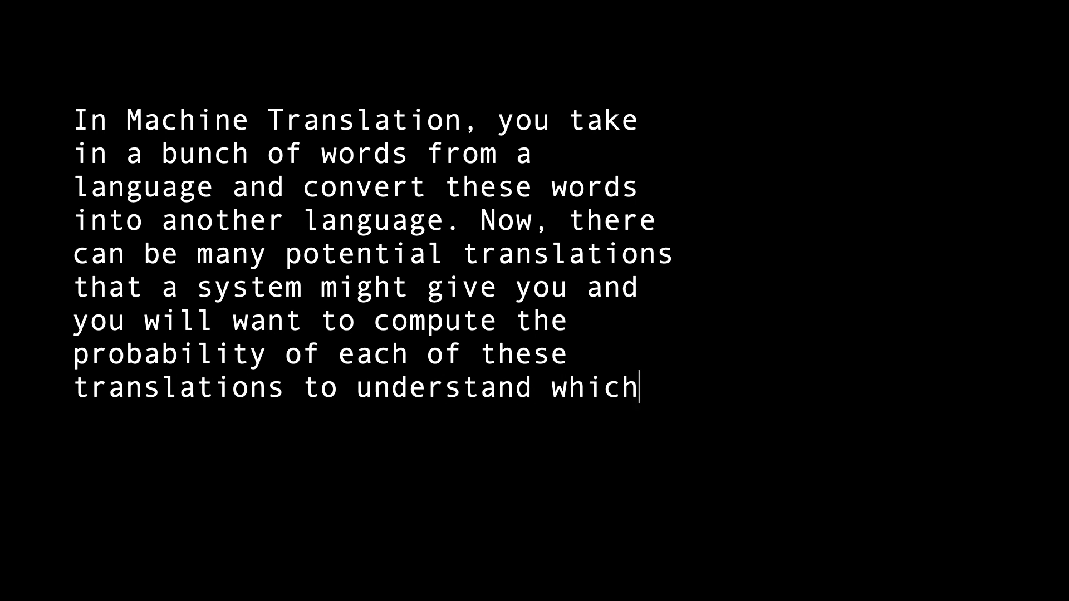
pyautogui.write('one is the most accurate.')
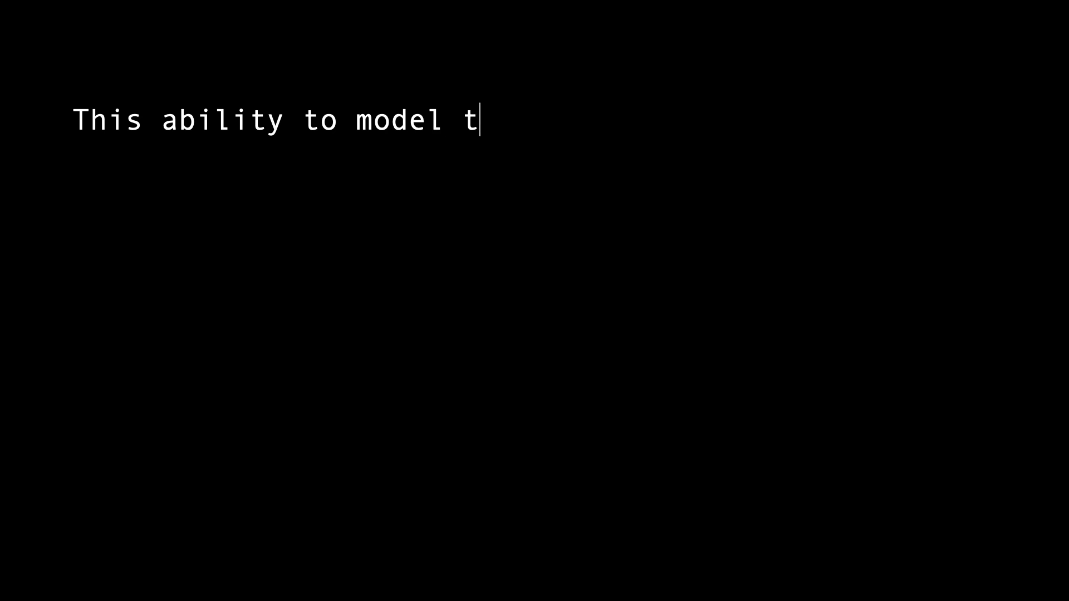
pyautogui.write('he rules of a language as a probability gives great power for NLP related tasks. Language models are used in speech recognition, machine translation, part-of-speech t')
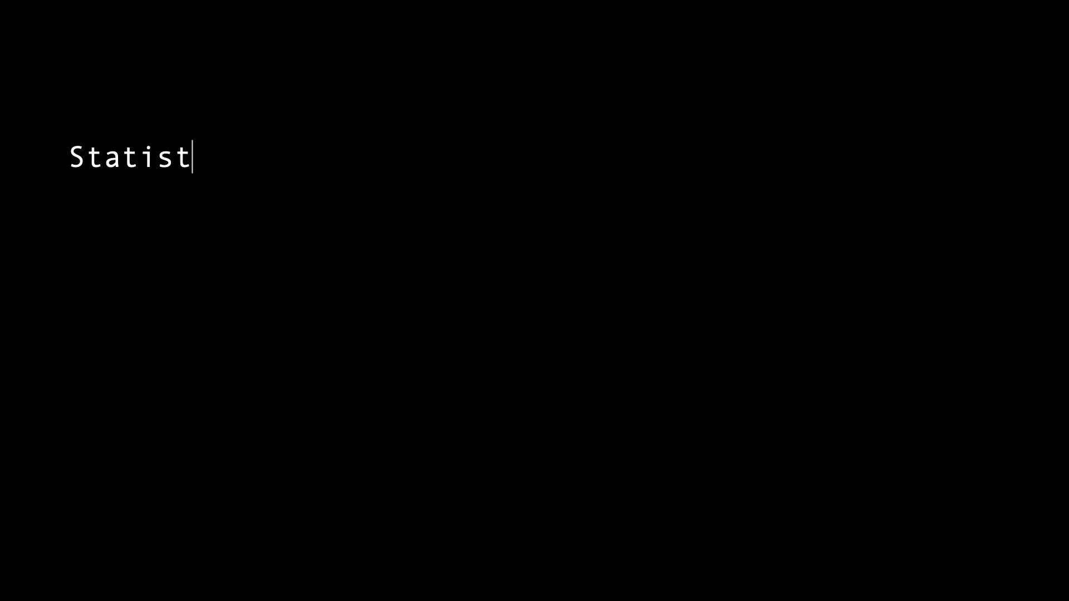
pyautogui.write('ical Language Models: These models')
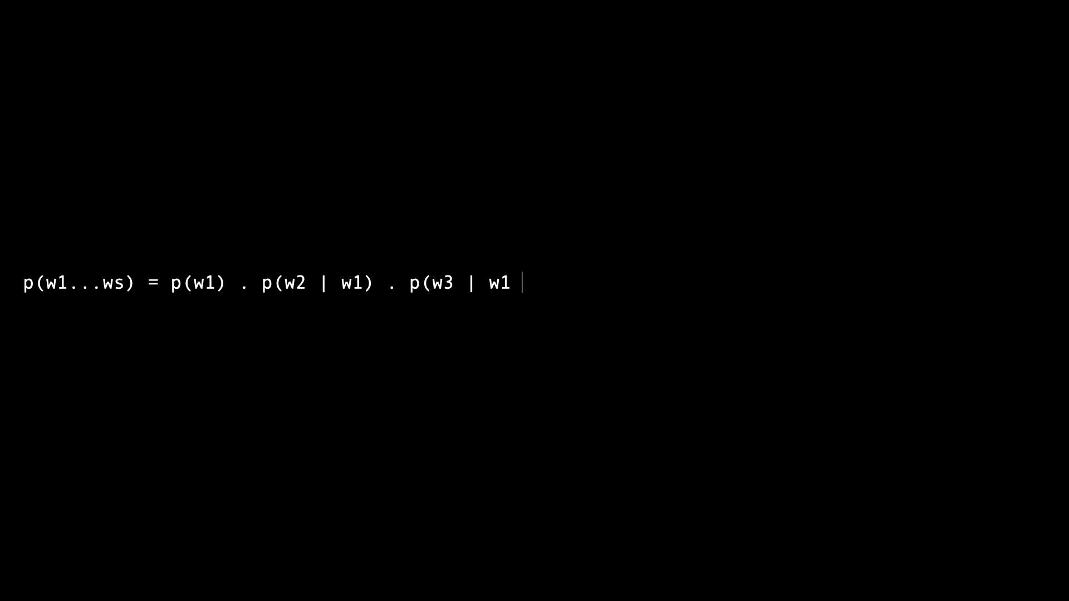
pyautogui.write('w2) . p(w4 | w1 w2 w3) ..... p(wn | w1...wn-1)')
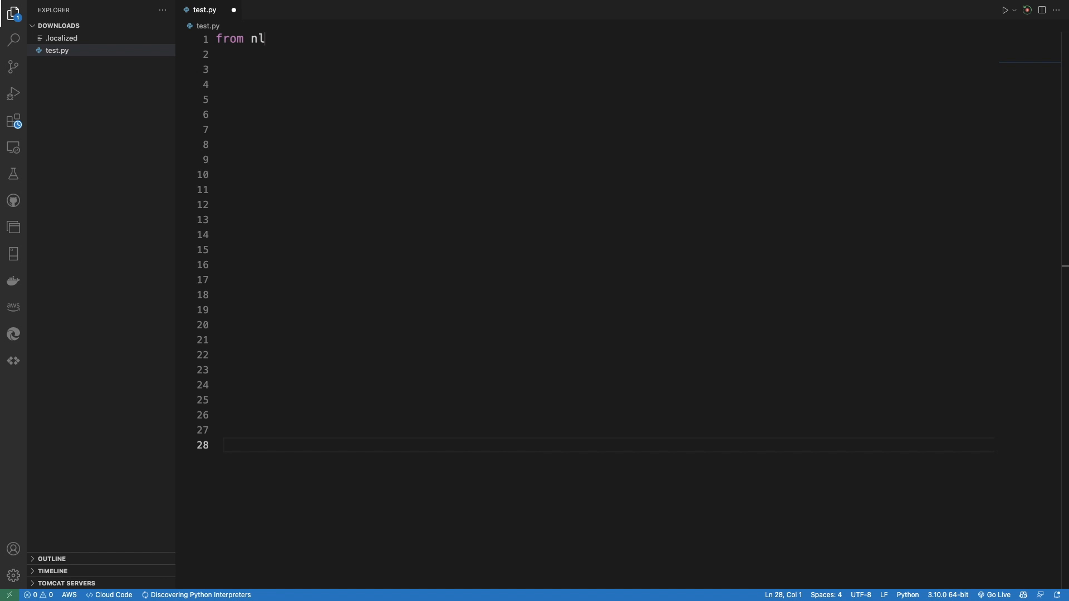
pyautogui.write('tk.corpus import reuters')
pyautogui.click(604, 65)
pyautogui.write('from collections')
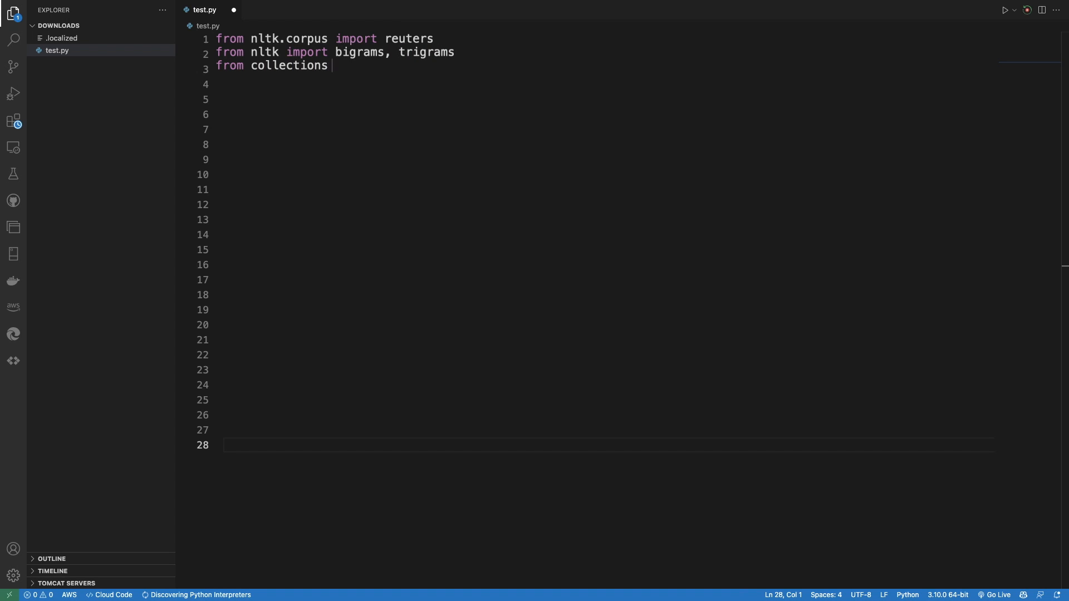
pyautogui.write('import Counter, defaultdict')
pyautogui.click(604, 99)
pyautogui.write('# Create a place')
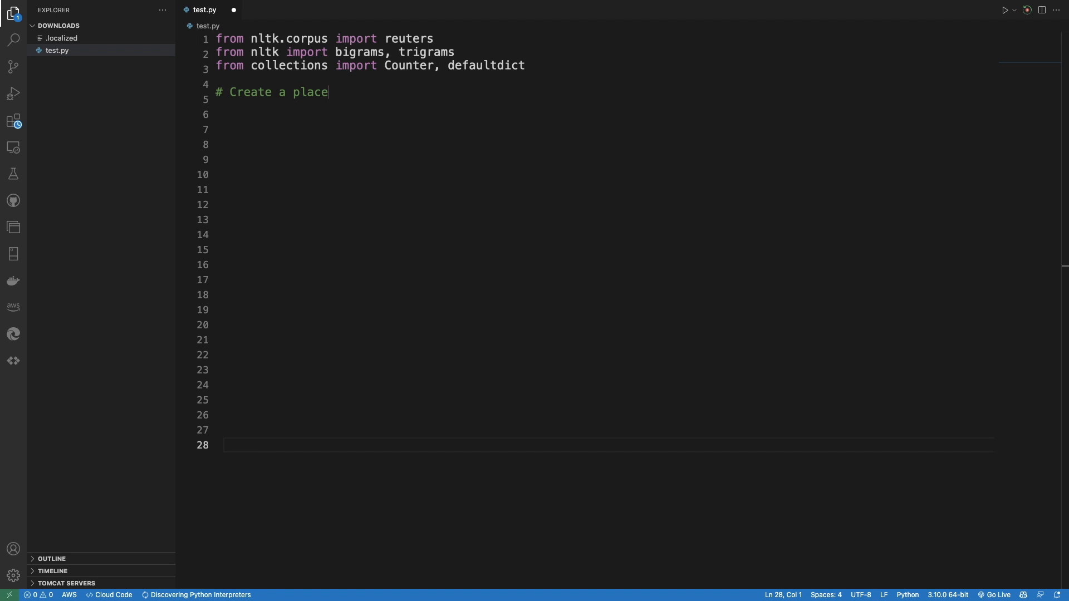
pyautogui.write('holder for model')
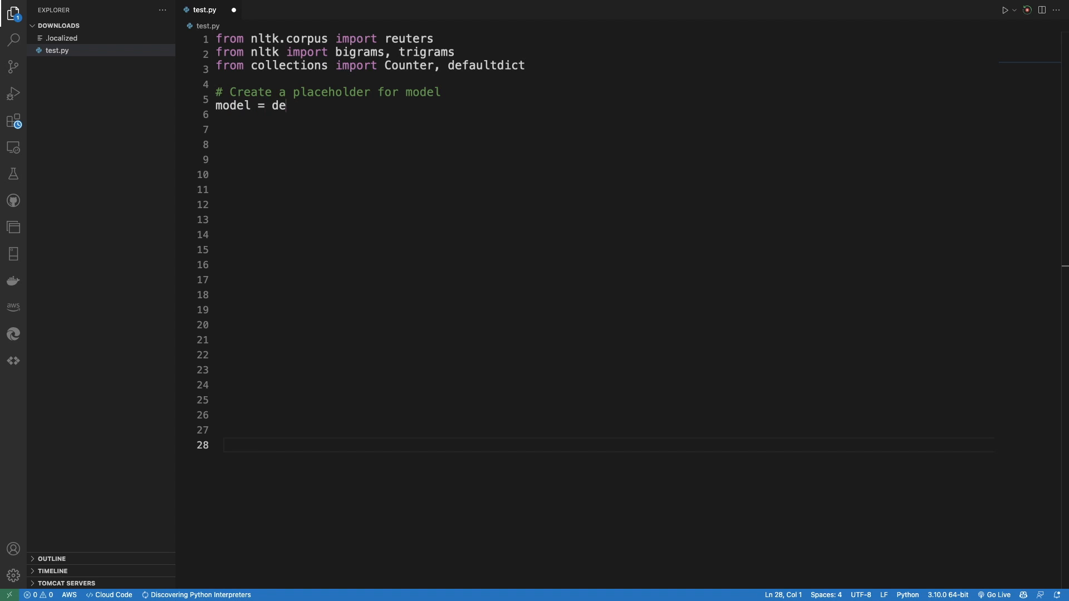
pyautogui.write('faultdict(lambda: defaultdict(lambda: 0))')
pyautogui.click(604, 131)
pyautogui.write('# Count fre')
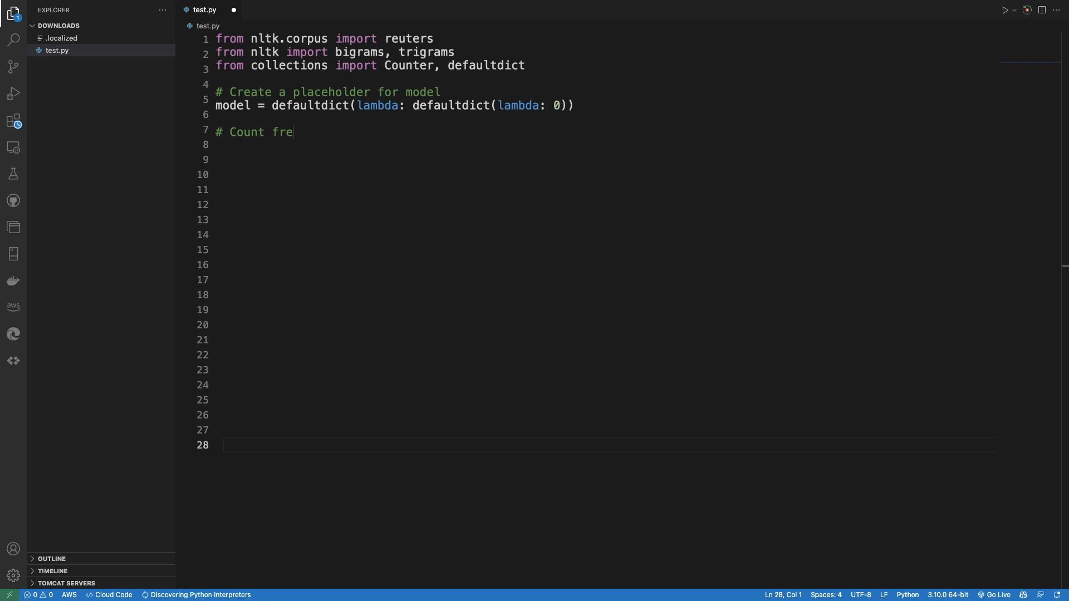
pyautogui.write('quency of co-occurance')
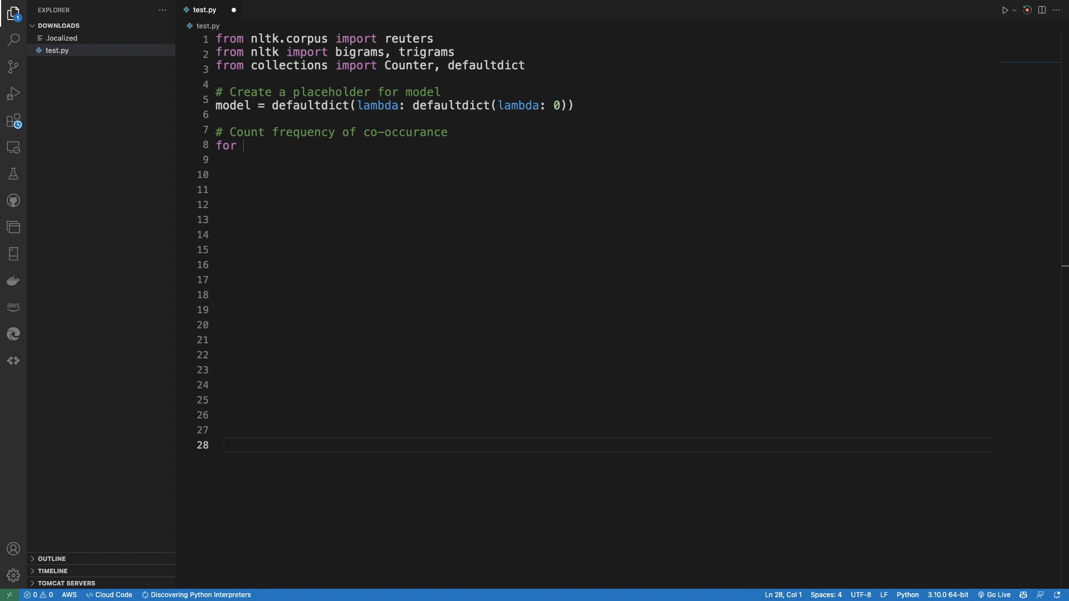
pyautogui.write('sentence in reuters.sents():')
pyautogui.click(605, 158)
pyautogui.write('for w1, w2, w3 in')
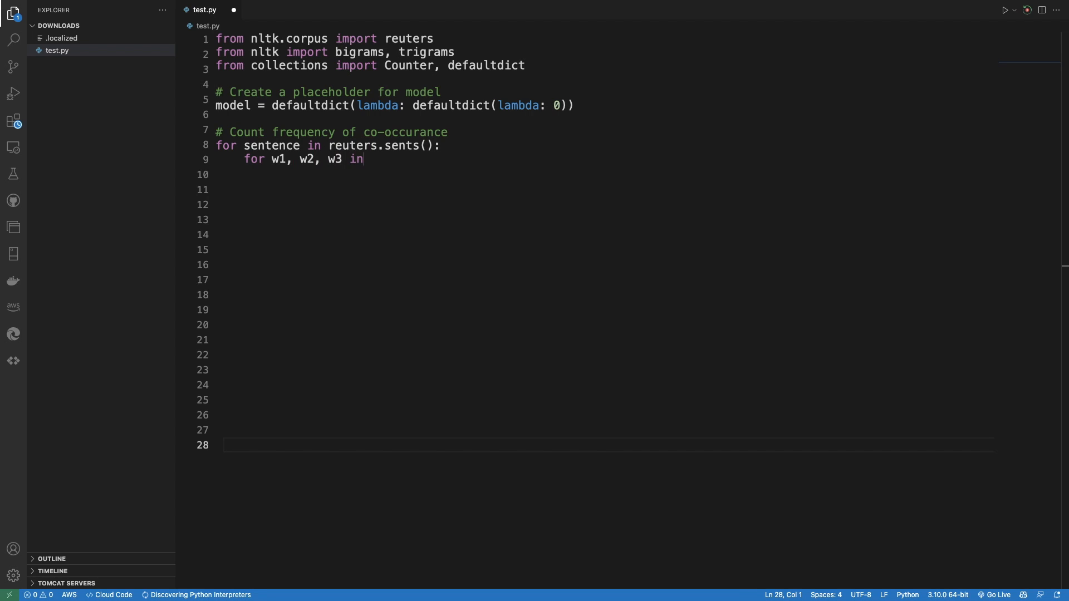
pyautogui.write('trigrams(sentence, pa')
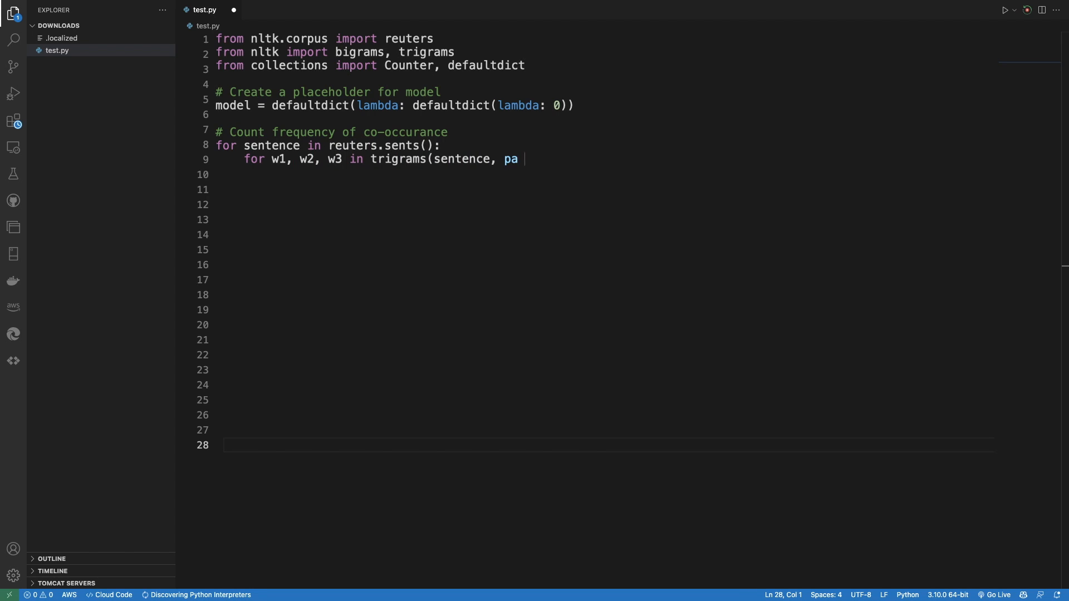
pyautogui.write('d_right=True, pad_left=True):')
pyautogui.click(605, 175)
pyautogui.write('model[(w1, w2)][w3] += 1')
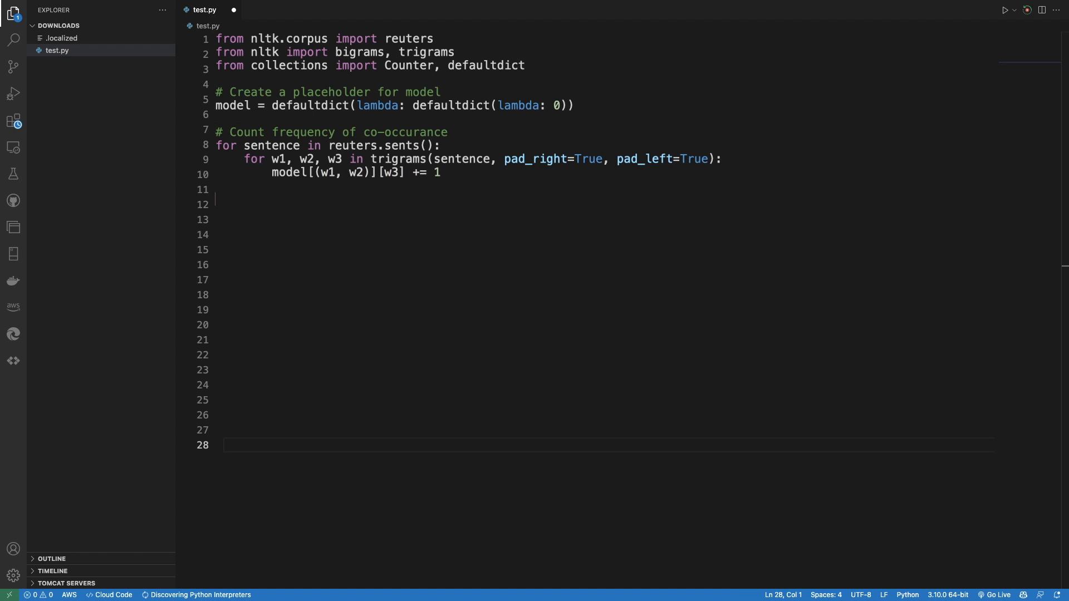
pyautogui.write("# Let's transform the")
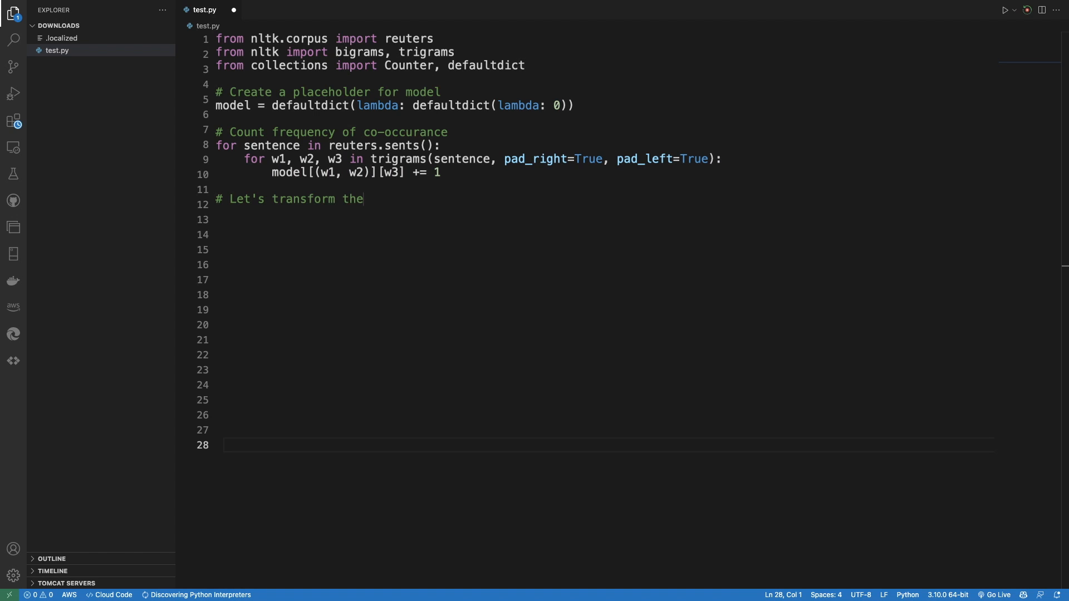
pyautogui.write('counts to probabilities')
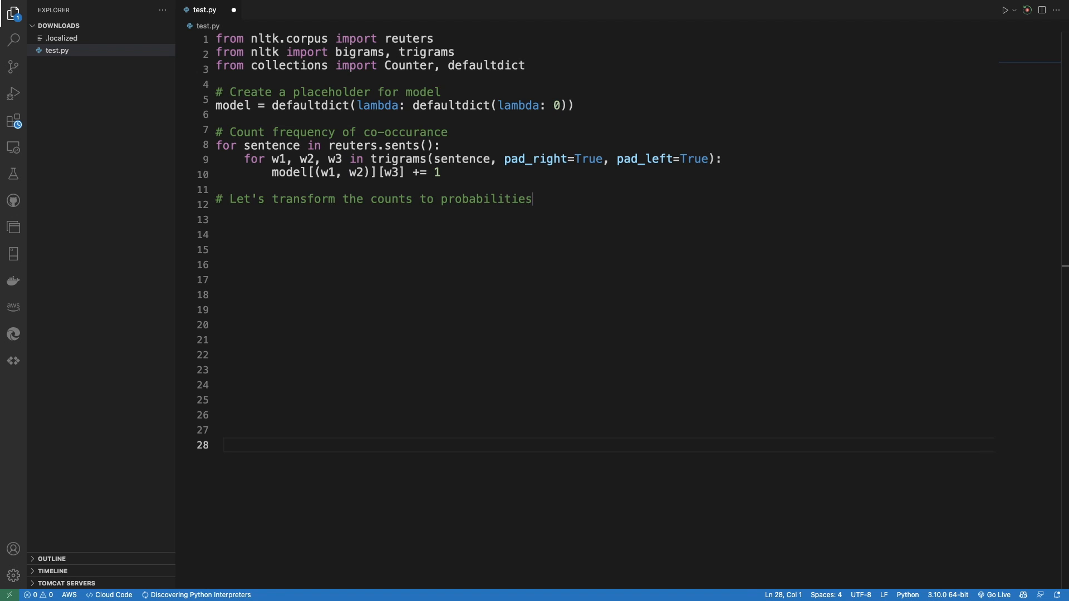
pyautogui.write('for w1_w2 in model:')
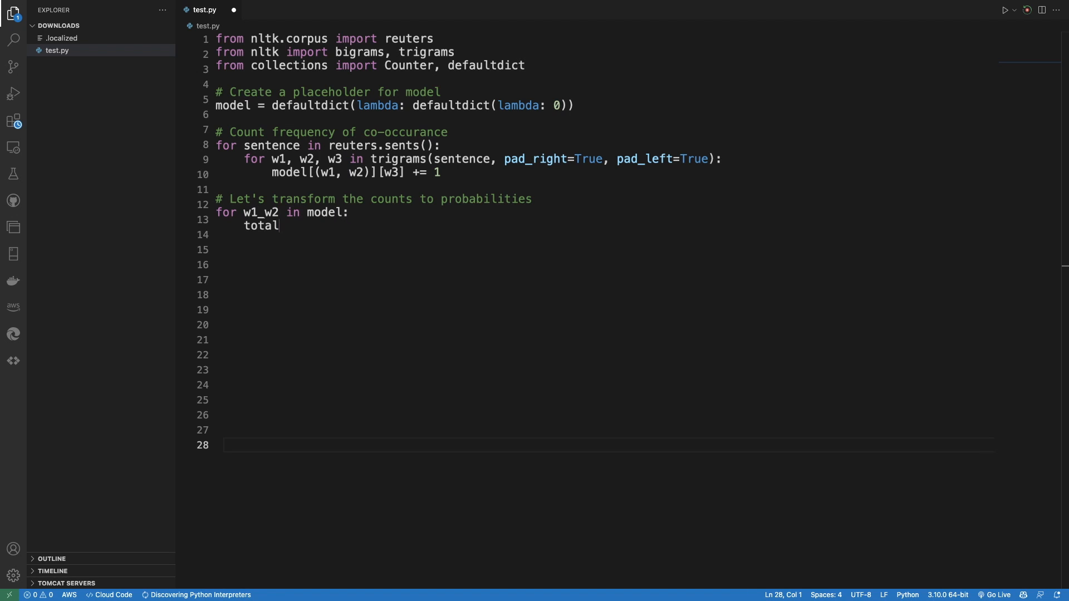
pyautogui.write('_count = float(sum(model[w1_w2].values(')
pyautogui.click(605, 238)
pyautogui.write('for w3 in')
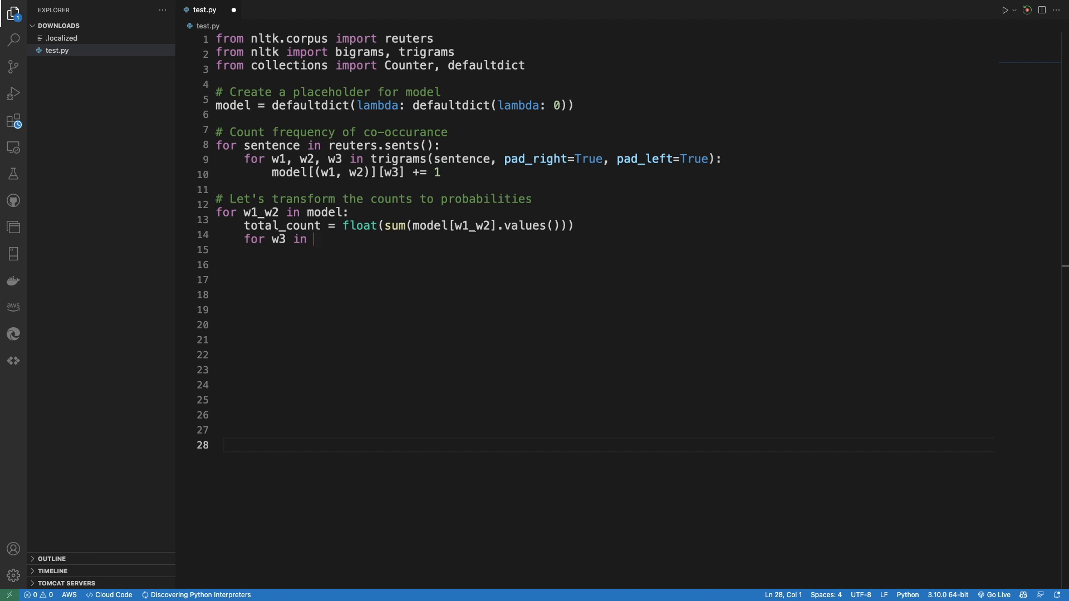
pyautogui.write('model[w1_w2]:')
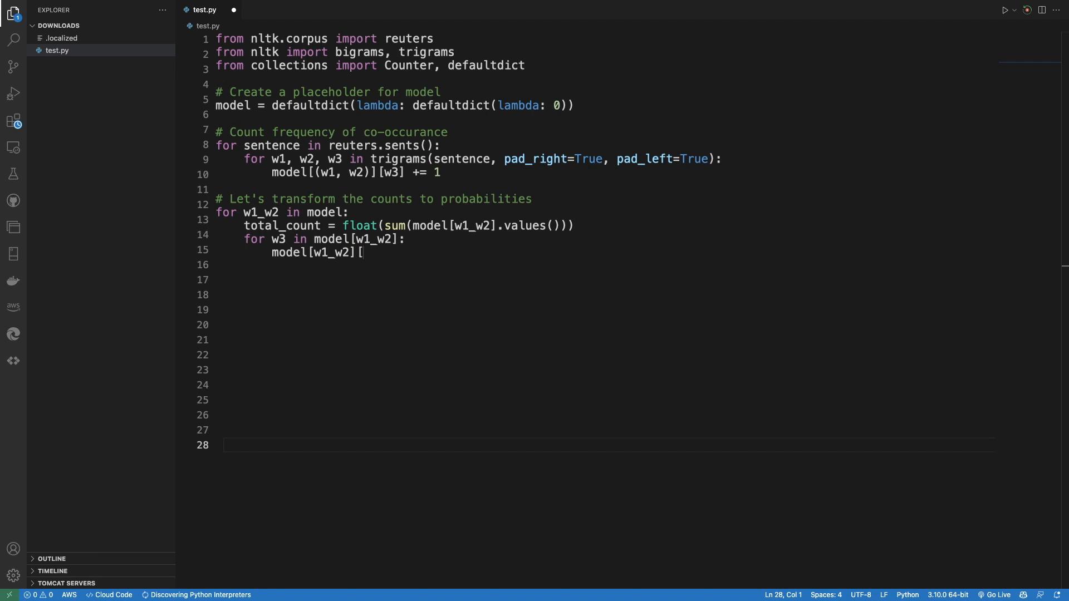
pyautogui.write('w3] /= total_count')
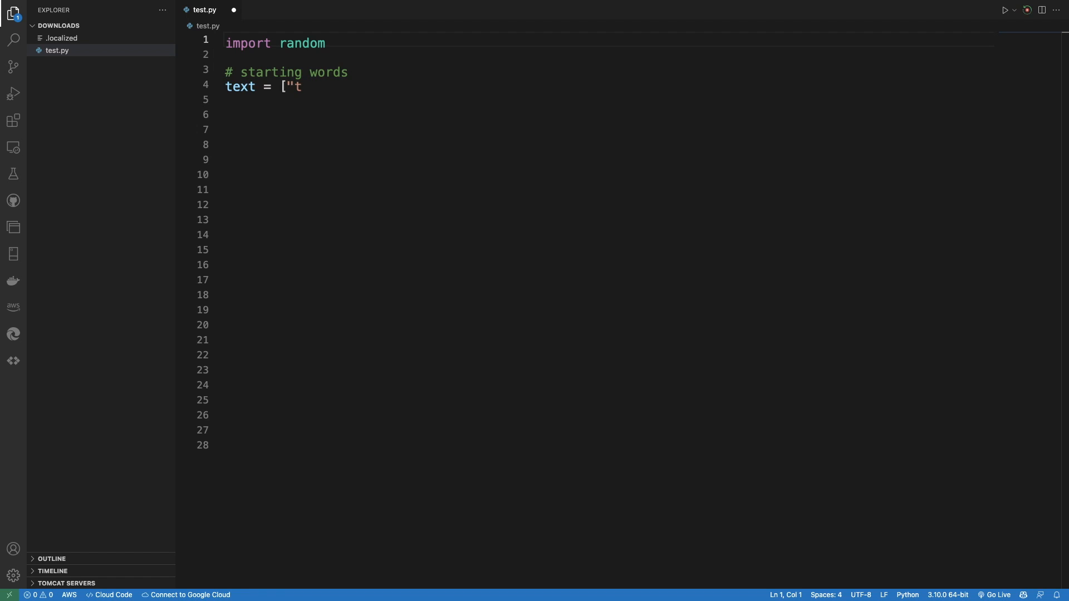
pyautogui.write('oday", "the"]')
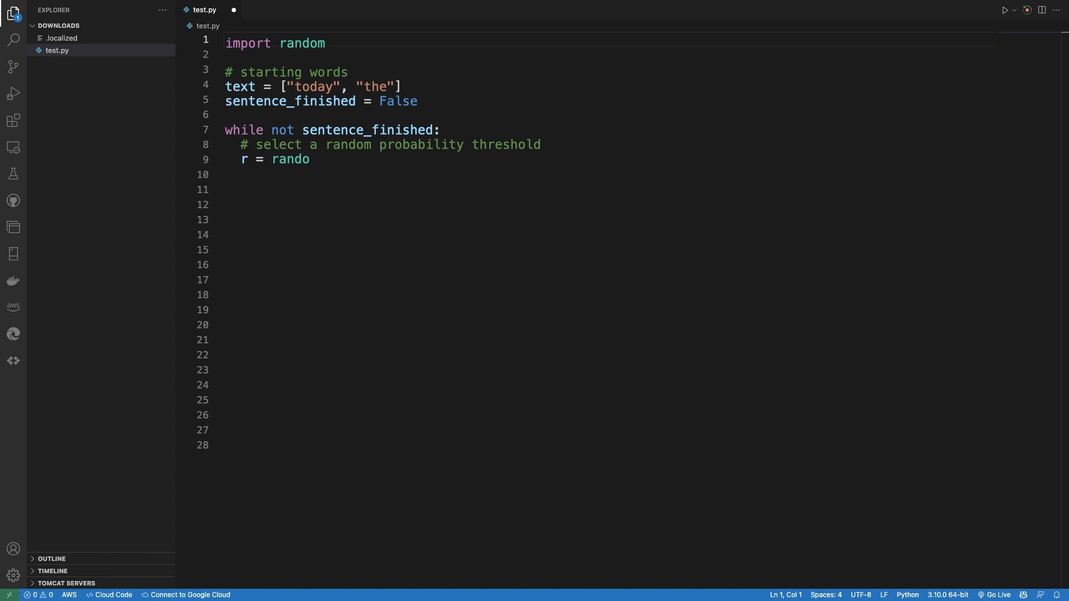
pyautogui.write('m.random()')
pyautogui.write('if text[-2:] ')
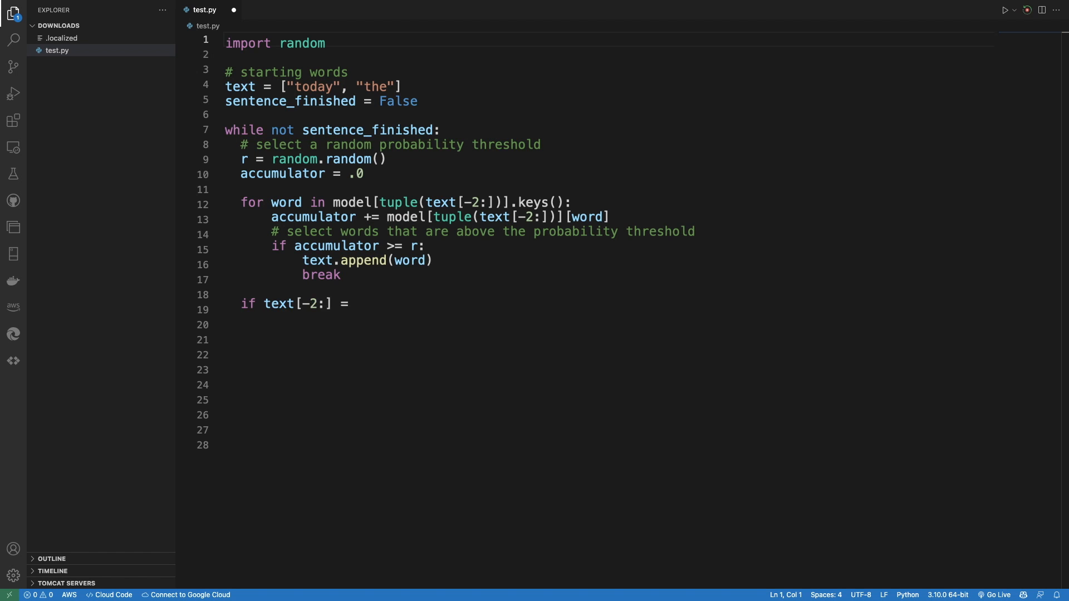
pyautogui.write('== [None, None]:')
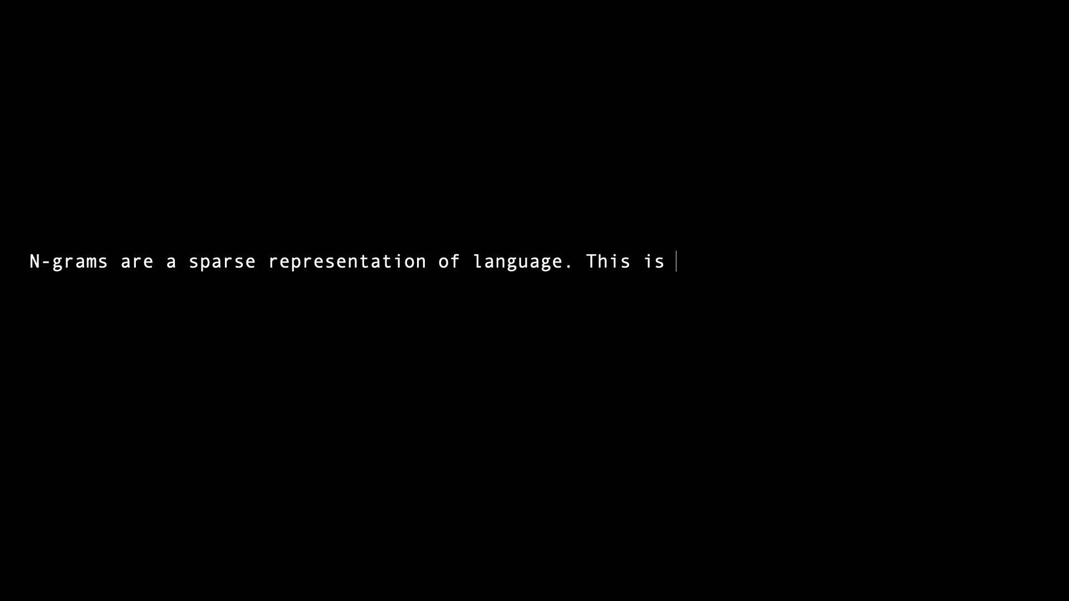
pyautogui.write('"Deep Learning waves have lapped at the shores of computational linguistics for several years now, but 2015 seems"')
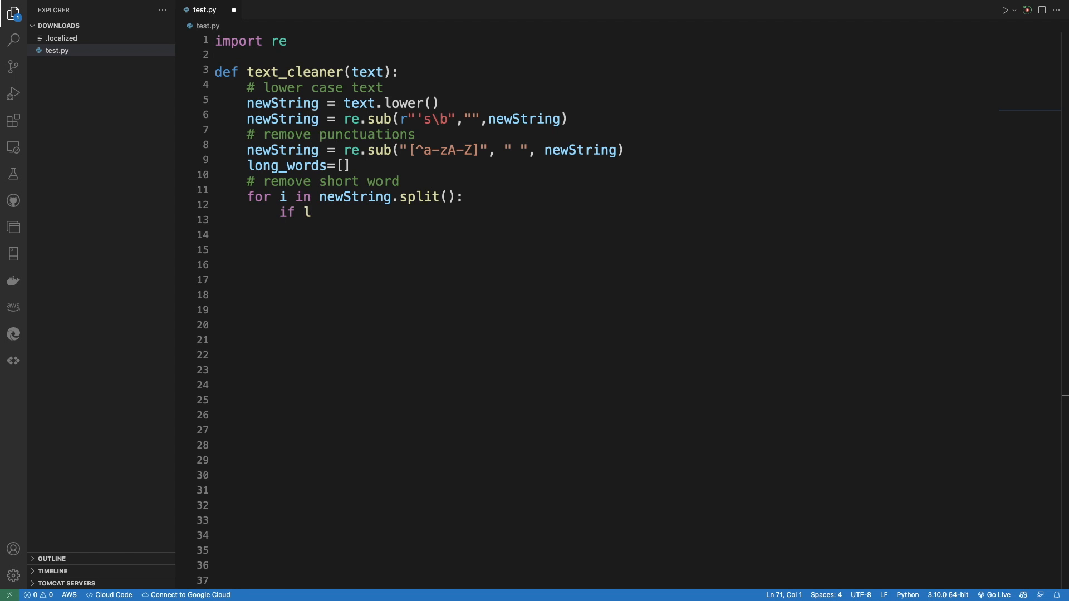
pyautogui.write('en(i)>=3:')
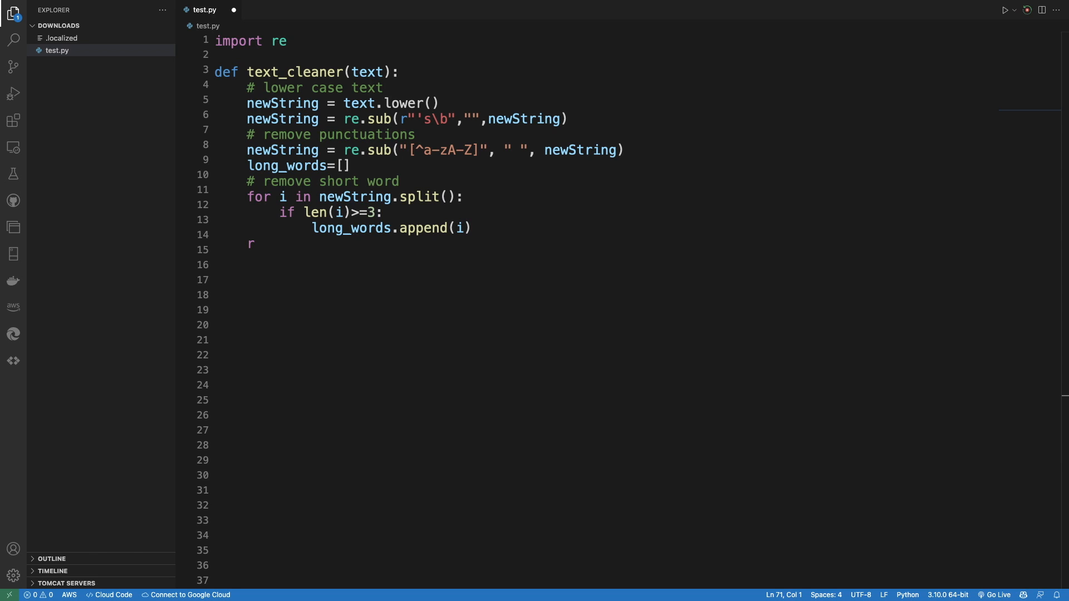
pyautogui.write('eturn (" ".join(long_words)).stri')
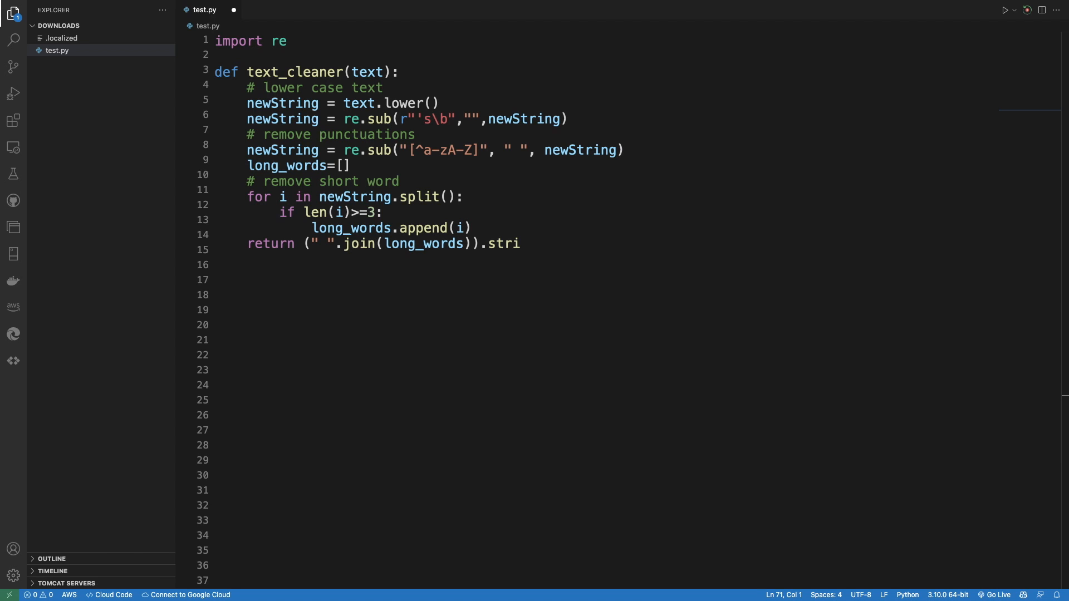
pyautogui.write('p()')
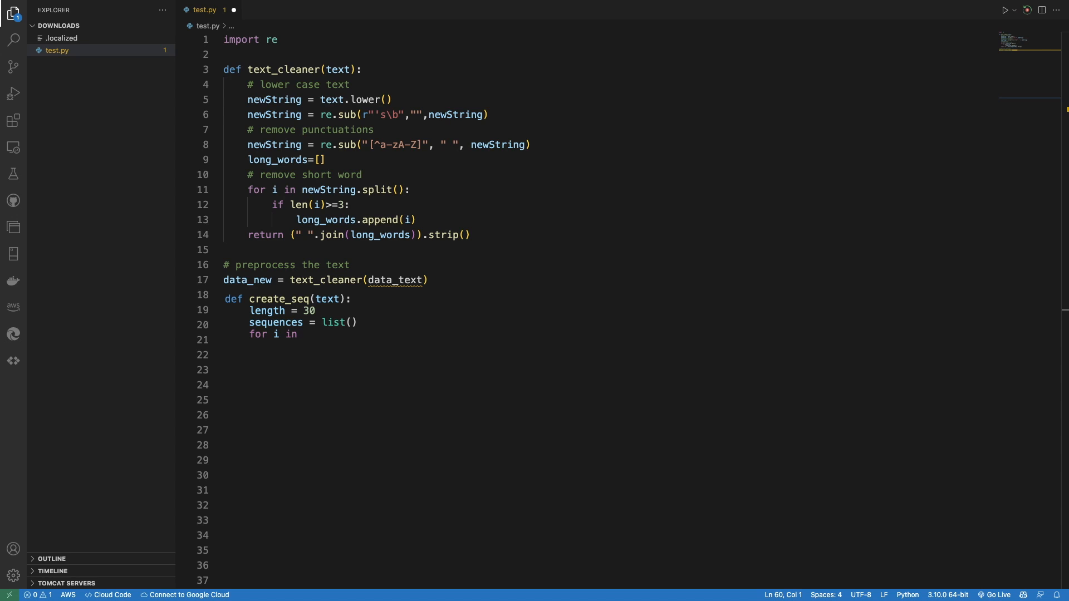
pyautogui.write('range(length, len(text)')
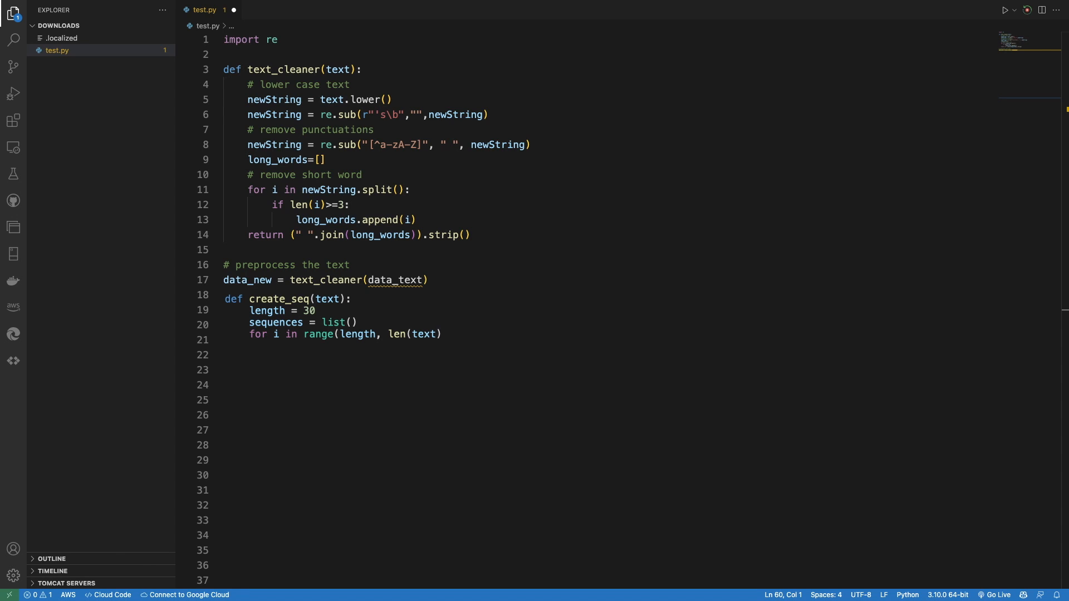
pyautogui.write('):')
pyautogui.write('seq = text[i-length:i+1')
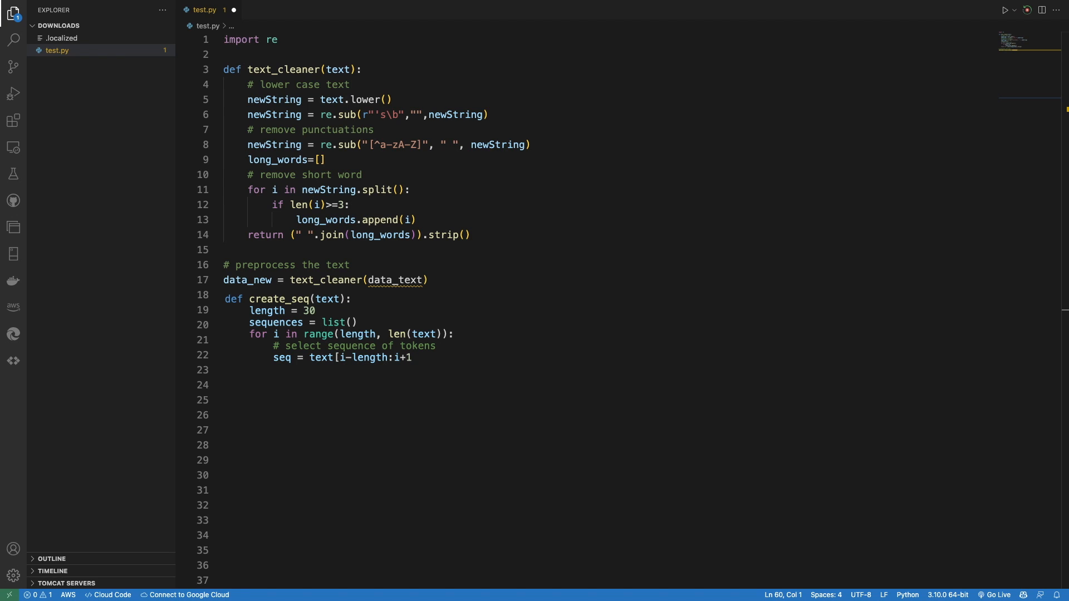
pyautogui.write('# store')
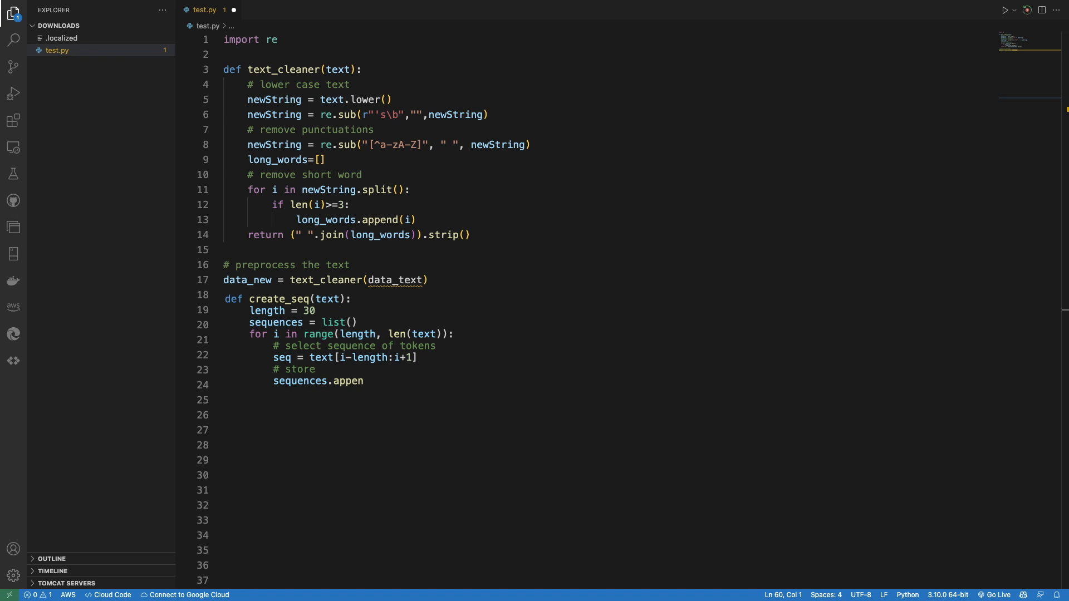
pyautogui.write('d(seq)')
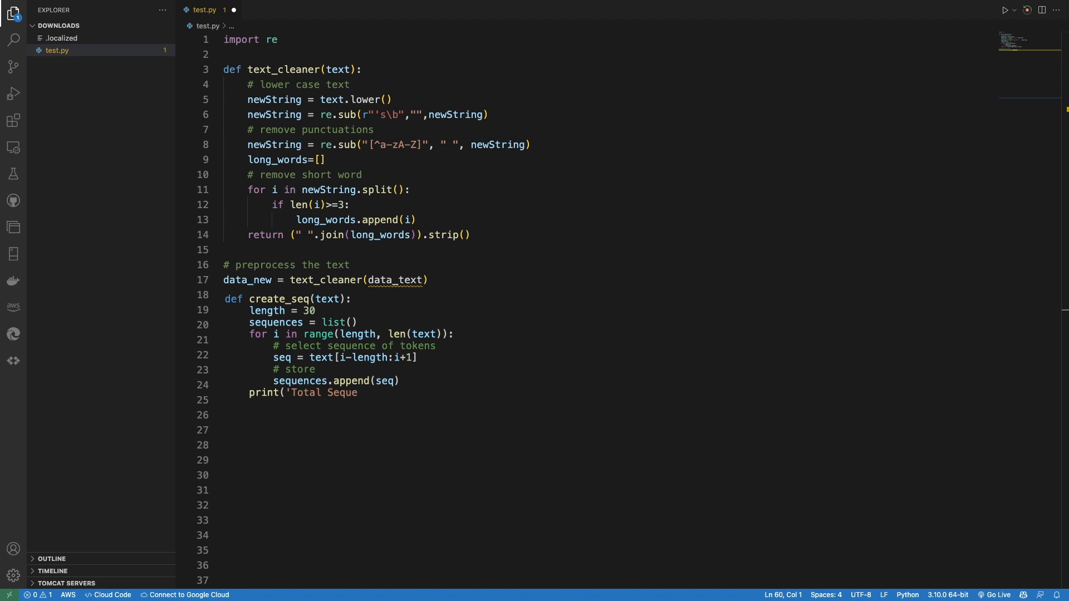
pyautogui.write("nces: %d' % len(sequences)")
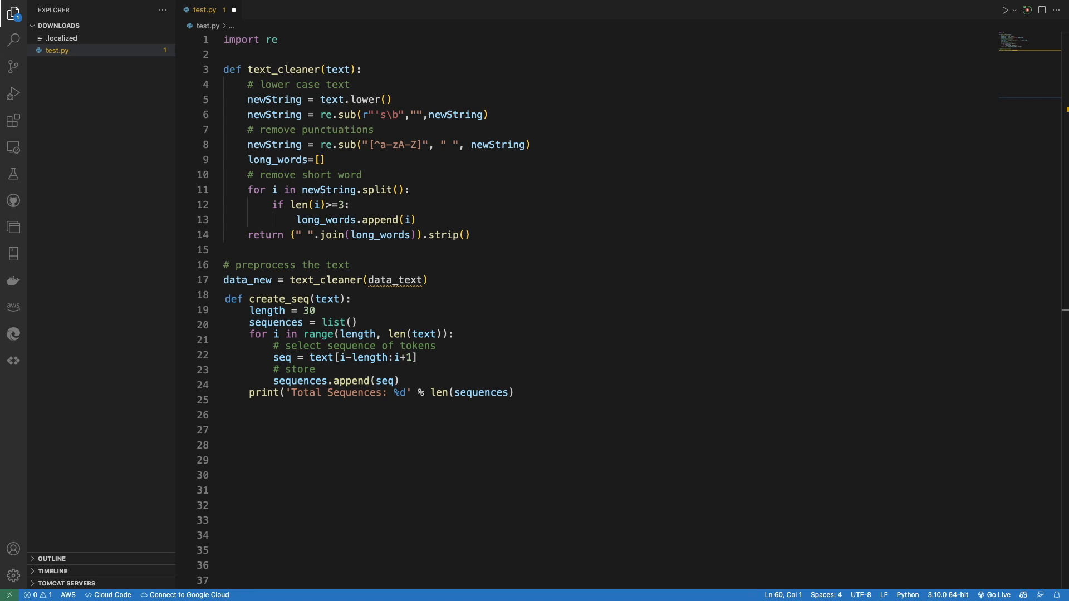
pyautogui.write('return sequences')
pyautogui.write('chars = sorted(list(s')
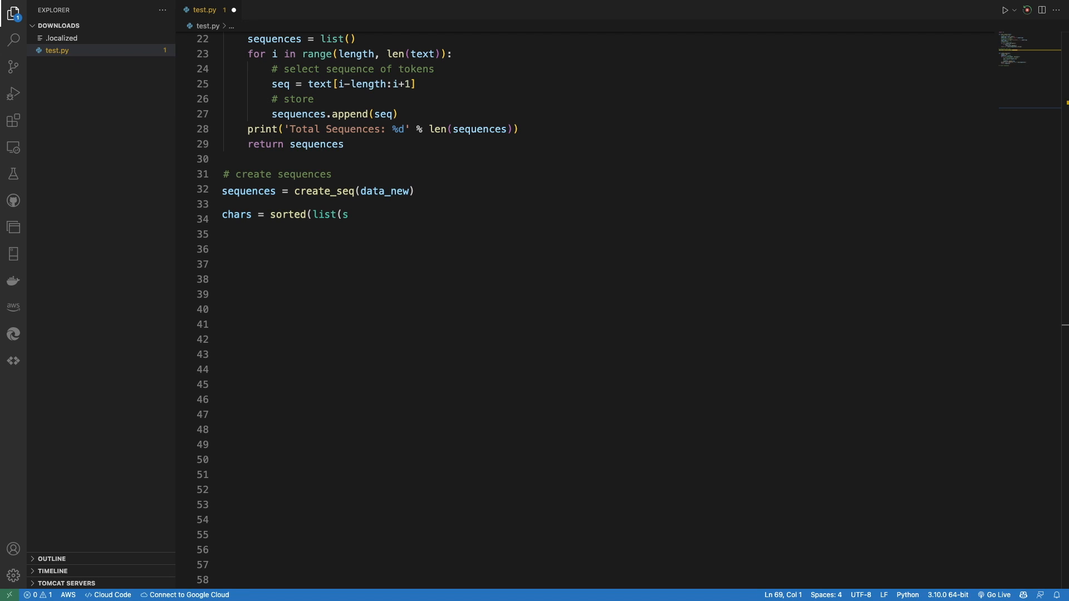
pyautogui.write('et(data_new)))')
pyautogui.click(606, 535)
pyautogui.write('X, y = sequenc')
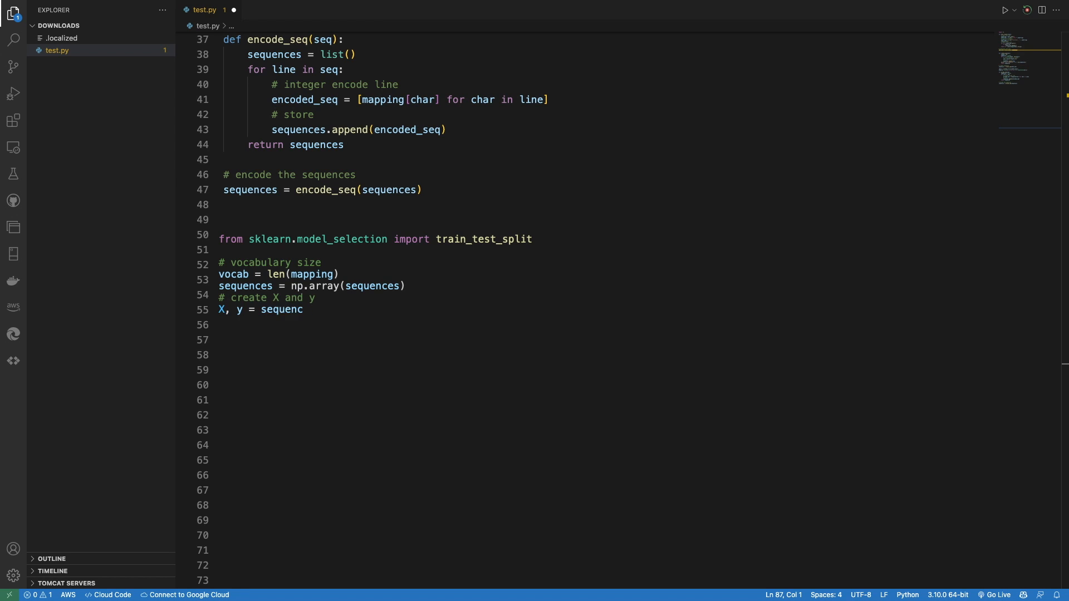
pyautogui.write('es[:,:-1], sequences[:,-1]')
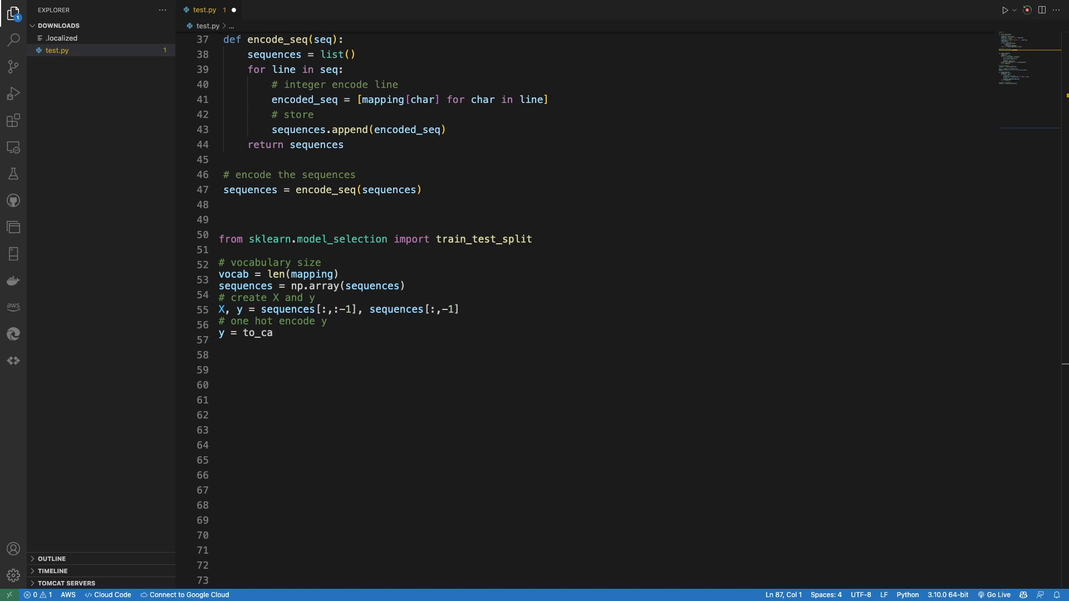
pyautogui.write('tegorical(y, num_classes=vocab)')
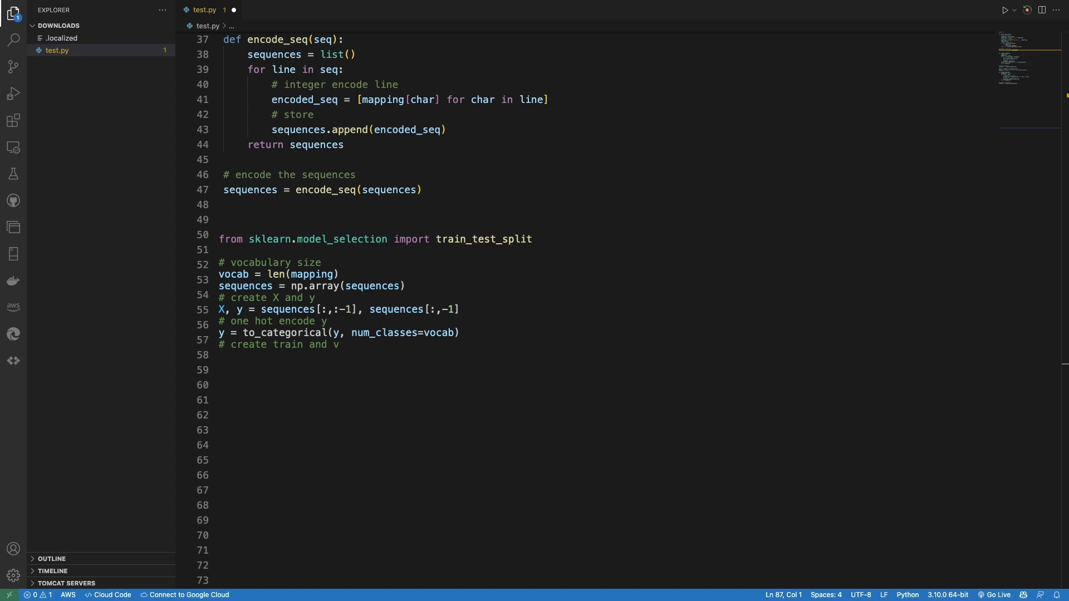